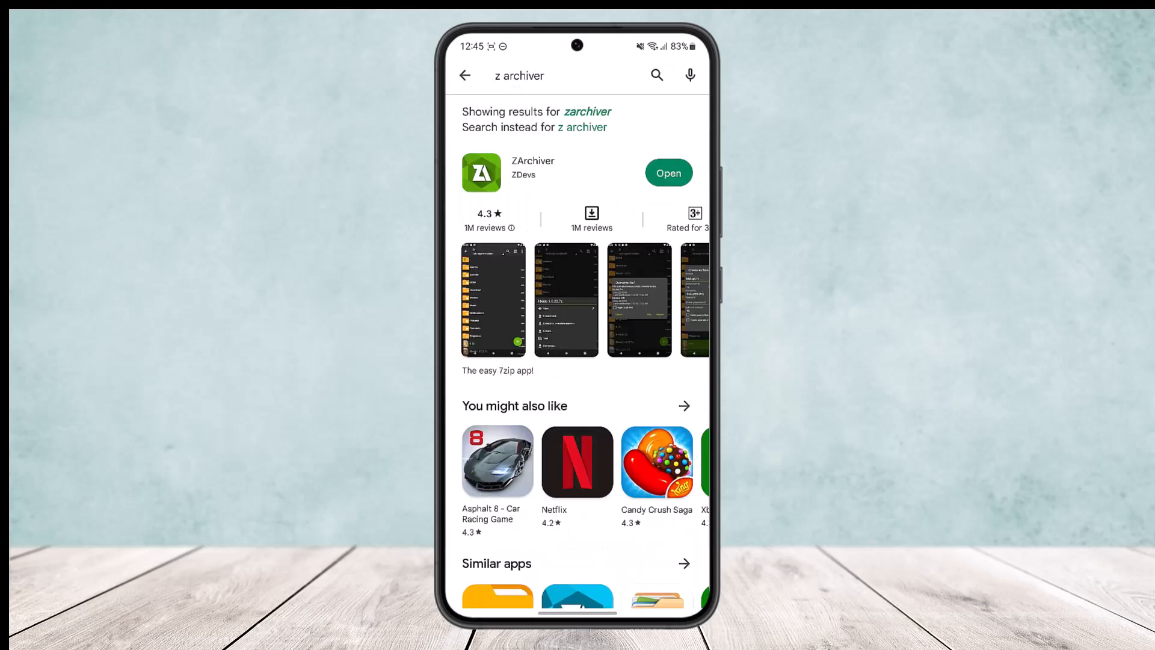
Go to ZArchiver's details page from the Play Store search results
click(532, 171)
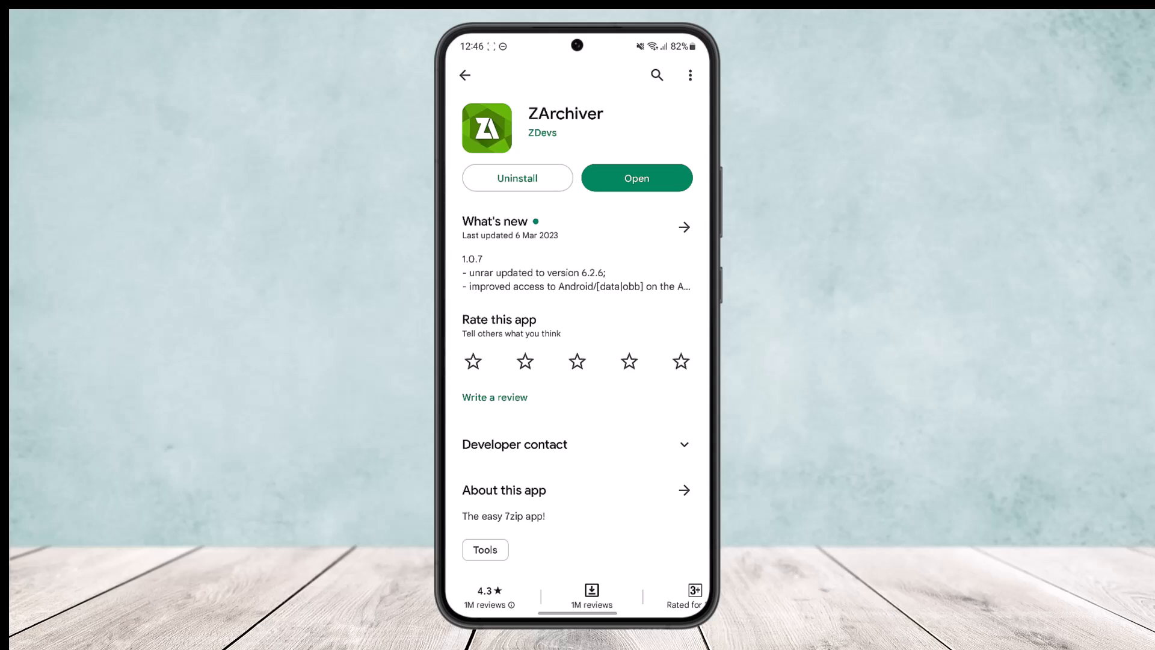
Launch ZArchiver and browse into the Download folder holding the NFS .7z archive
click(636, 177)
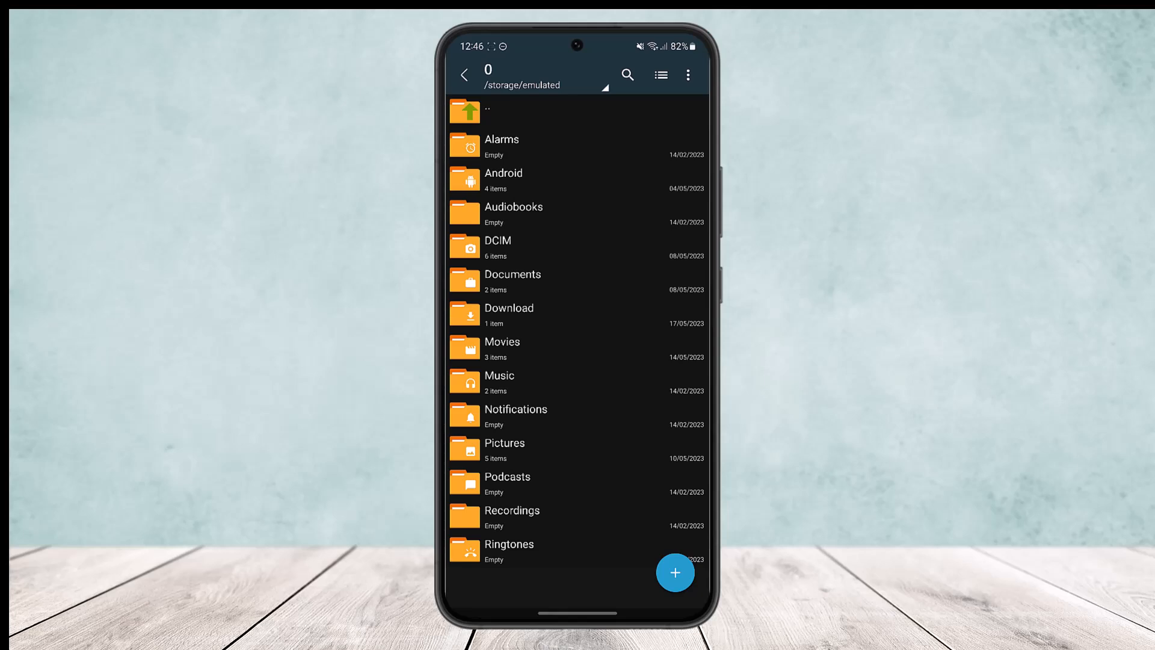
click(508, 315)
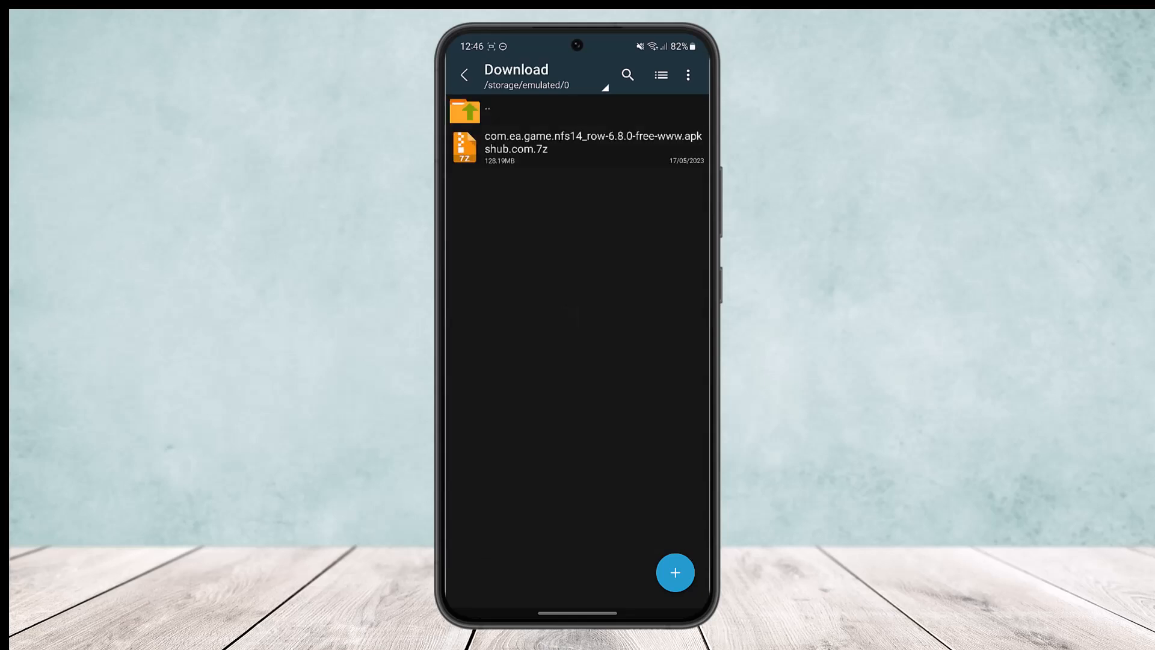
Extract the NFS game .7z archive here into the Download folder
click(592, 142)
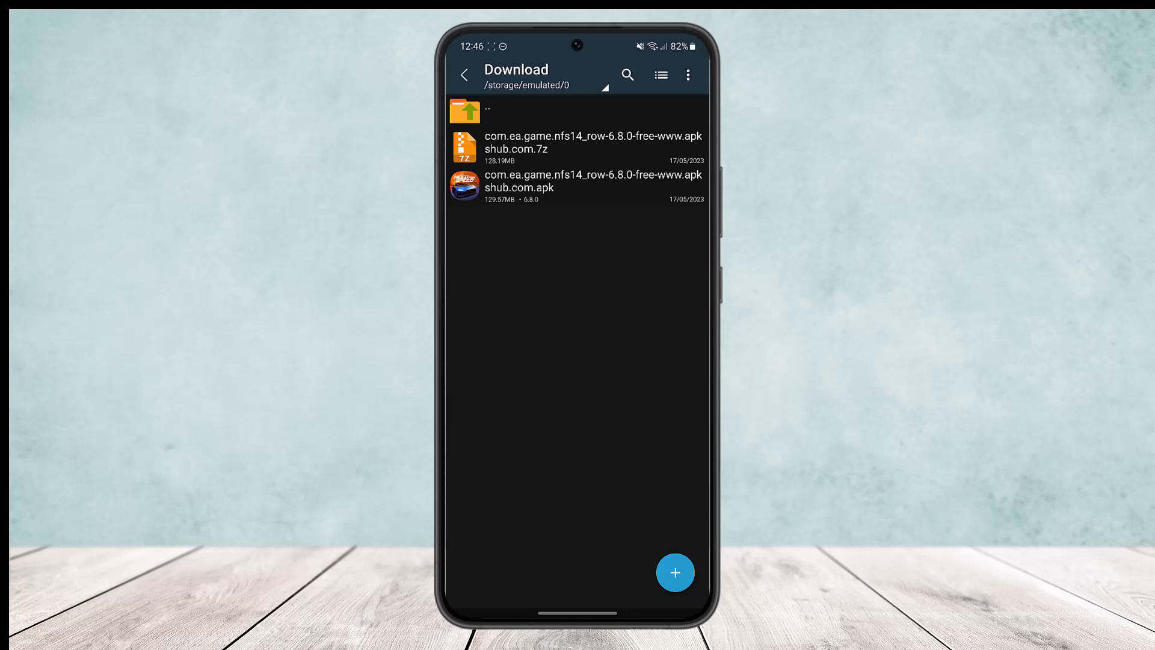
Begin installing the extracted ~130 MB NFS game APK
click(594, 147)
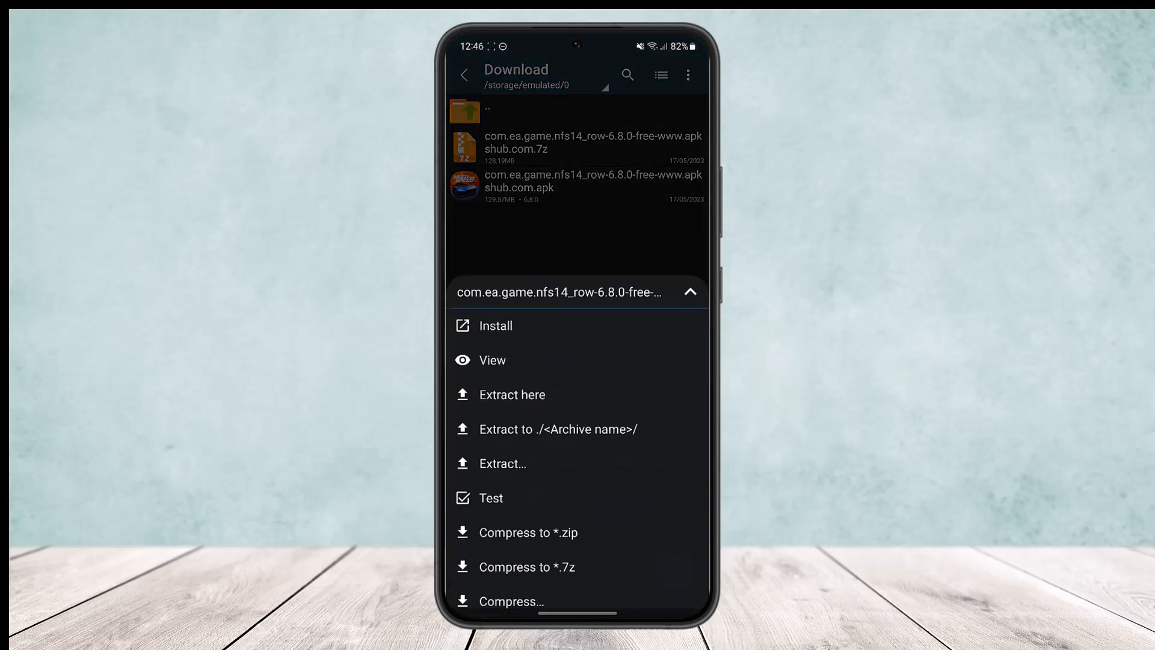
click(496, 326)
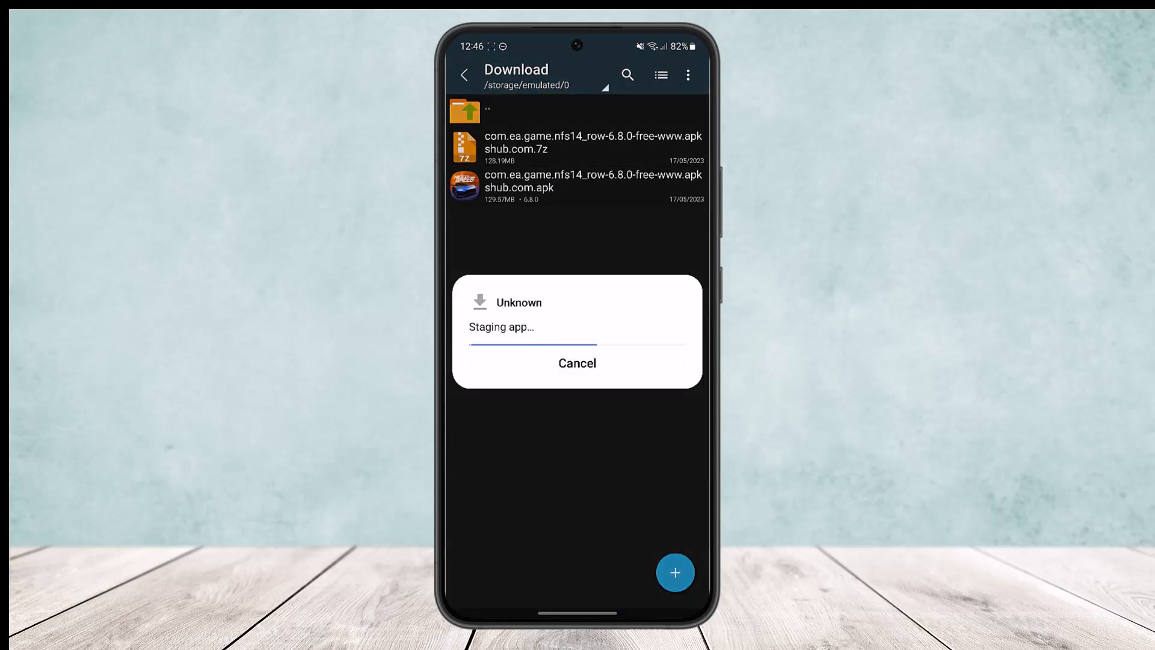